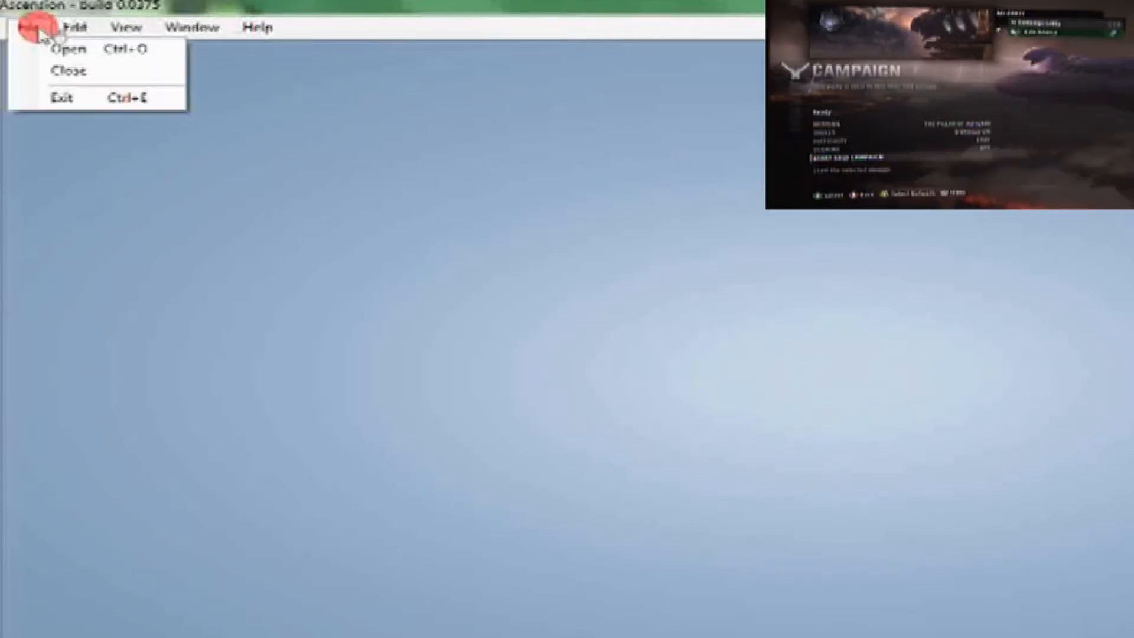
Load the m70.map Halo Reach map from the modding stuff folder.
click(69, 48)
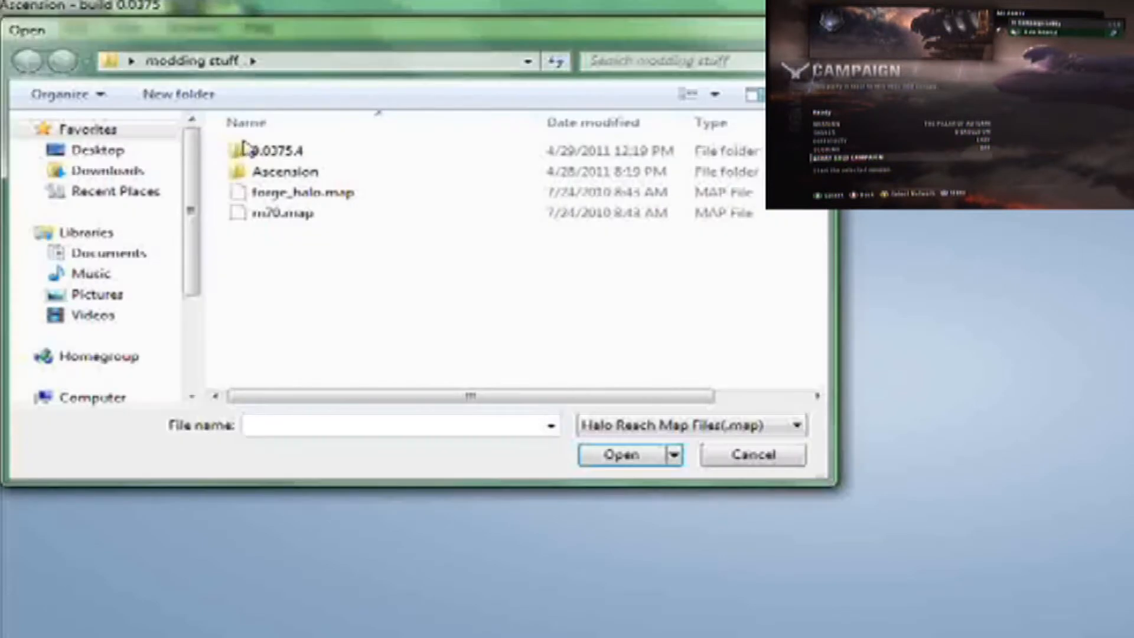
click(750, 454)
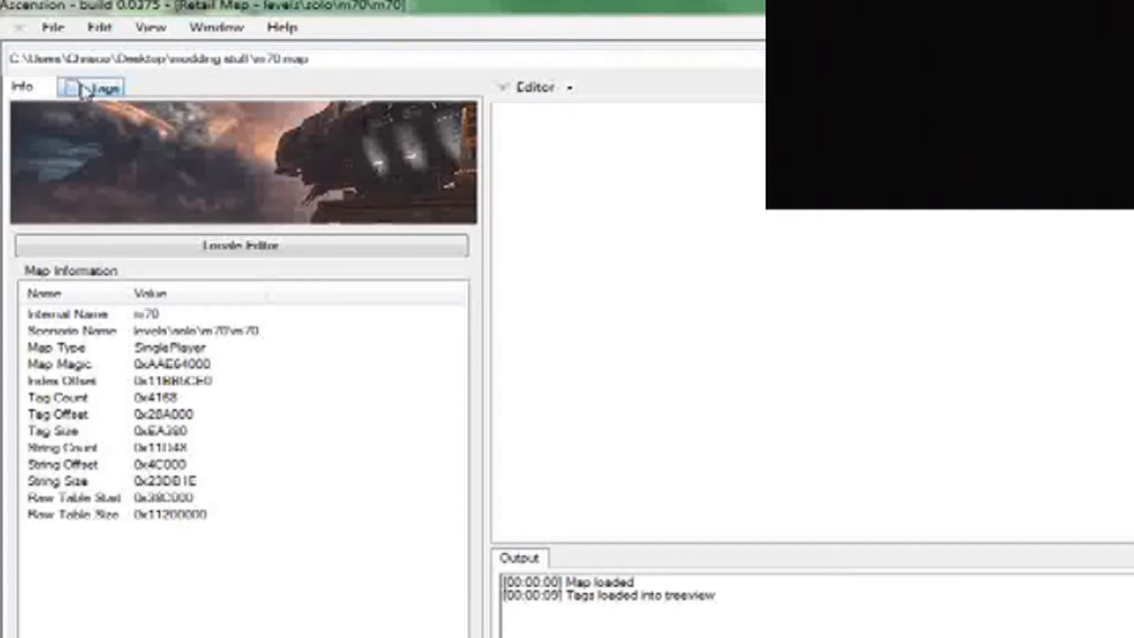
Locate the [jmad] animation folder in the tag tree and open the elite tag for editing.
click(99, 86)
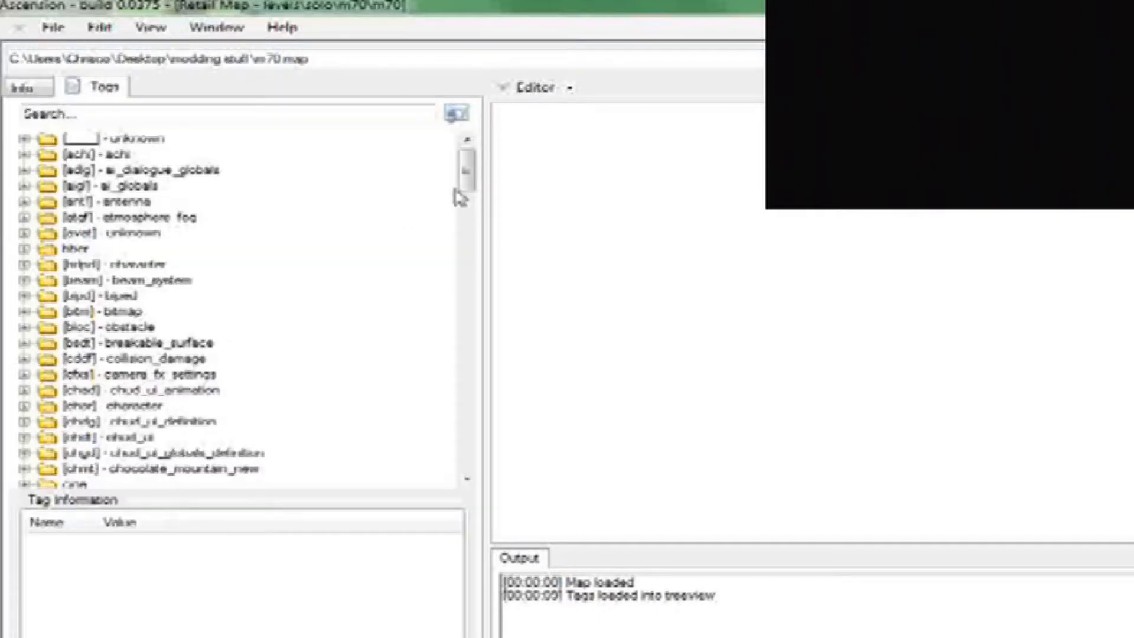
drag(460, 173, 460, 228)
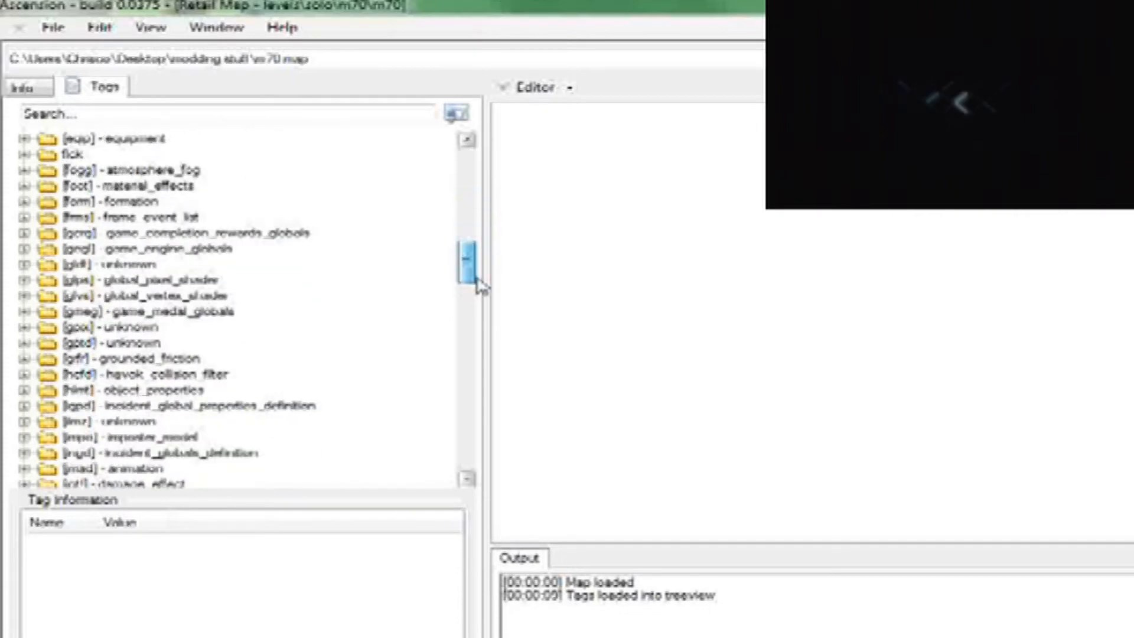
scroll(down, 3)
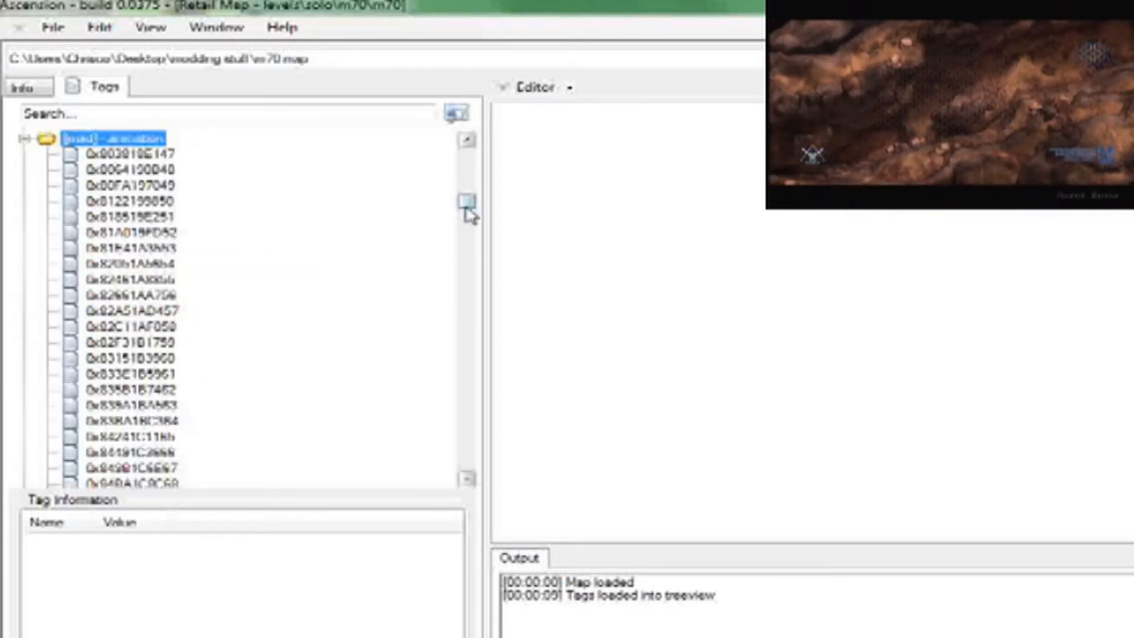
drag(467, 211, 469, 279)
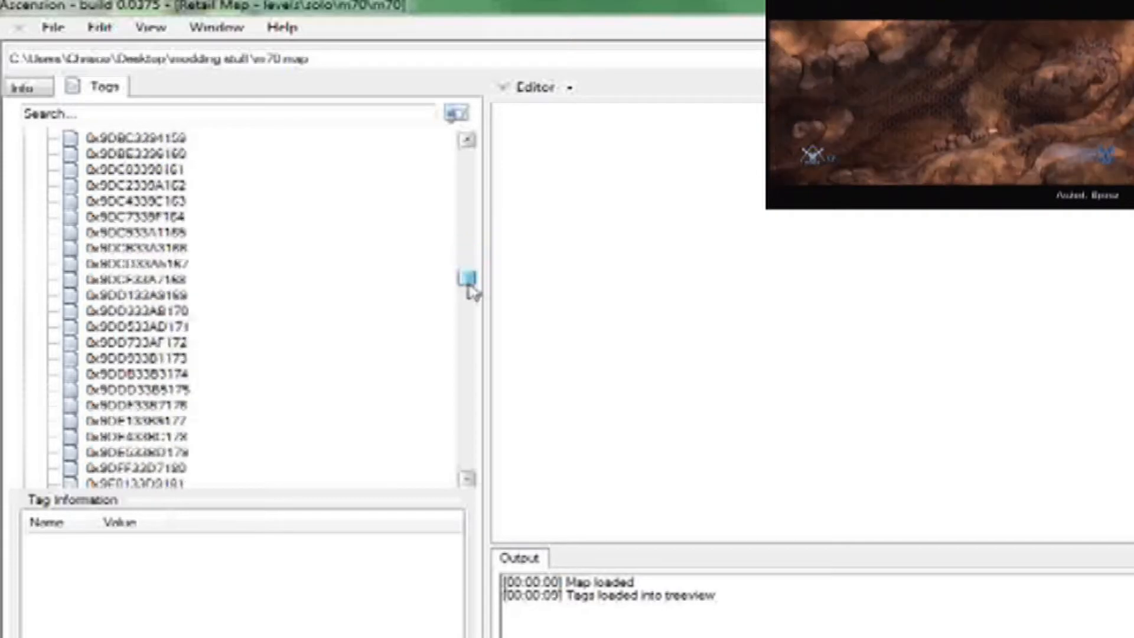
drag(466, 279, 466, 379)
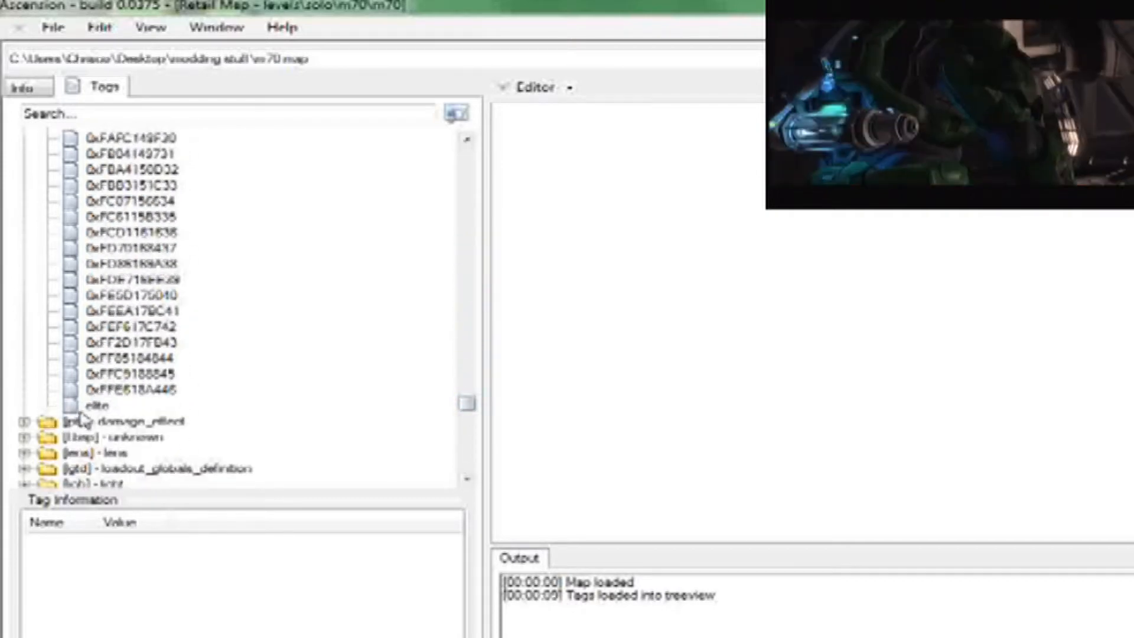
double_click(96, 404)
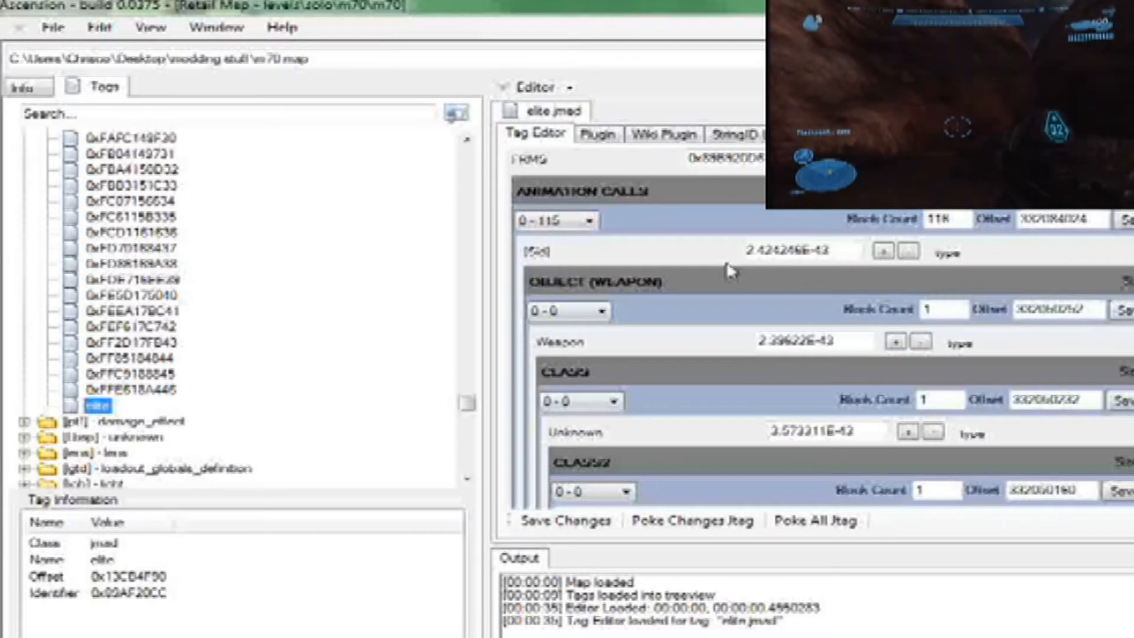
mouse_move(737, 409)
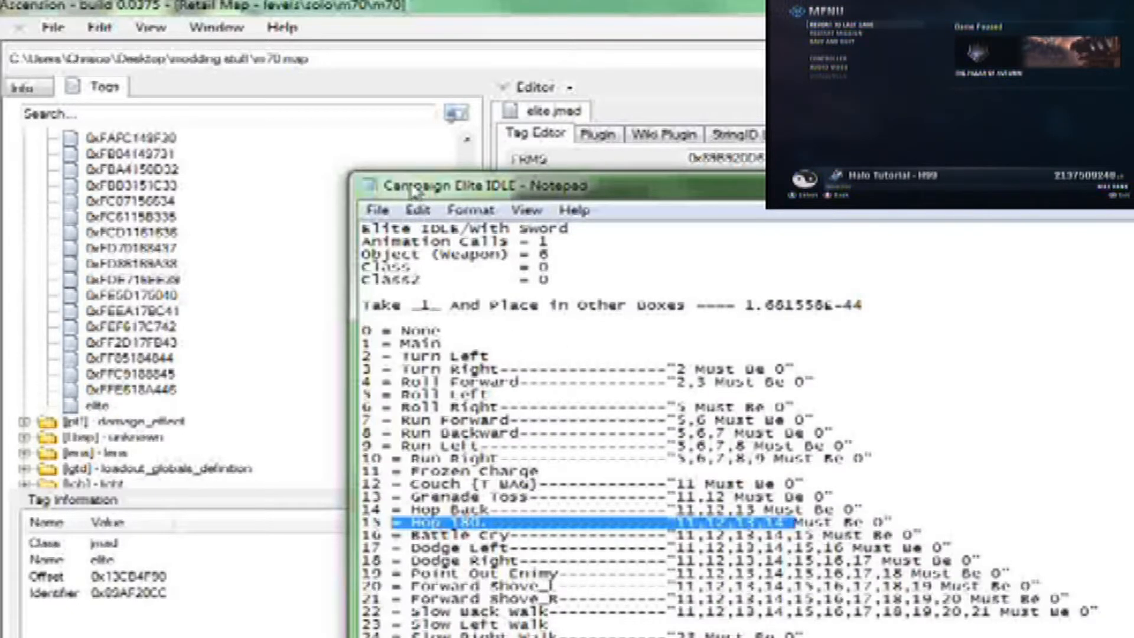
mouse_move(474, 198)
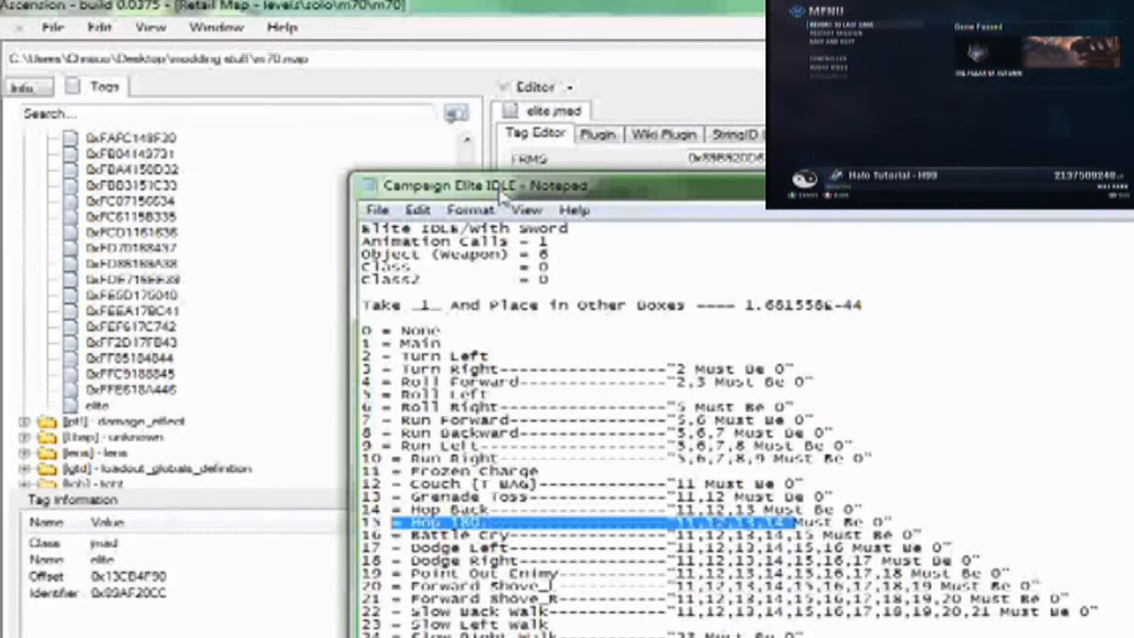
mouse_move(429, 210)
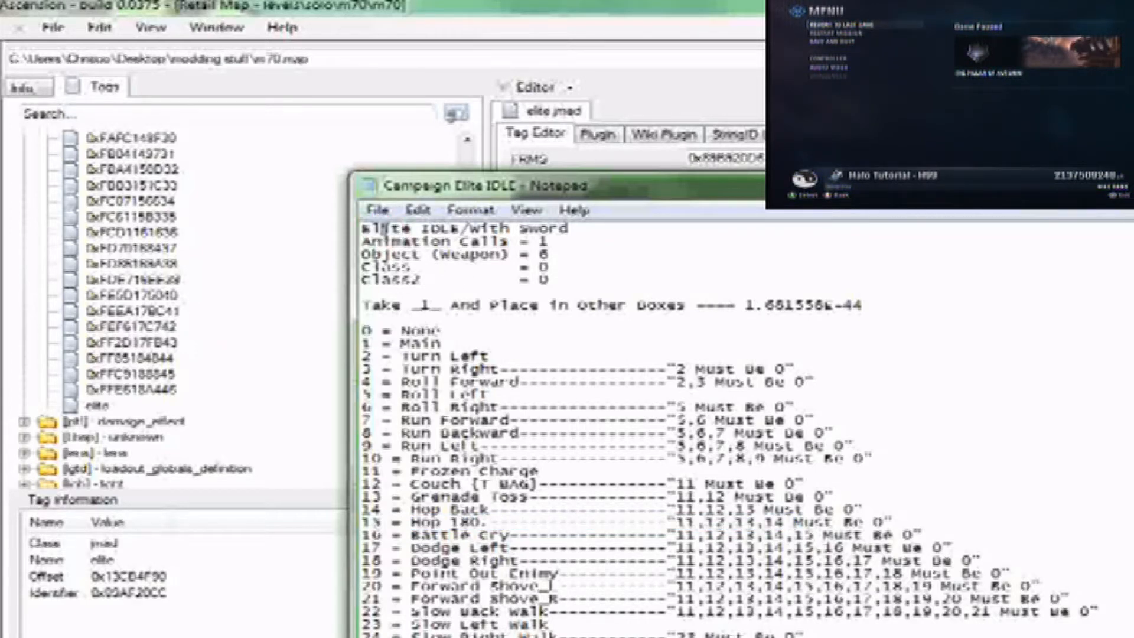
double_click(433, 228)
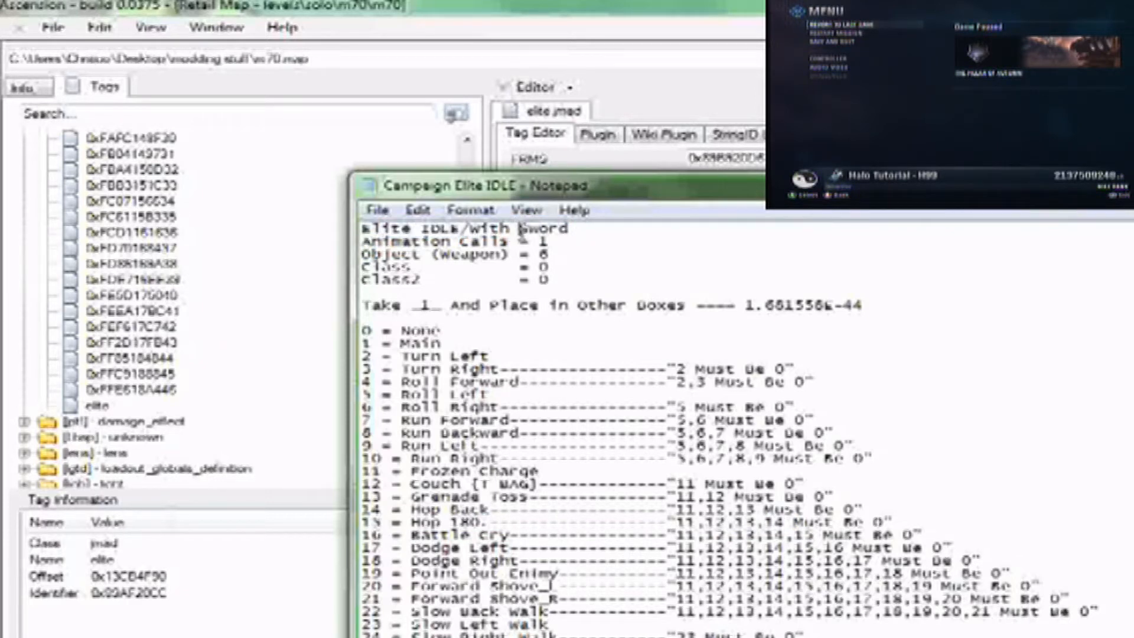
click(531, 240)
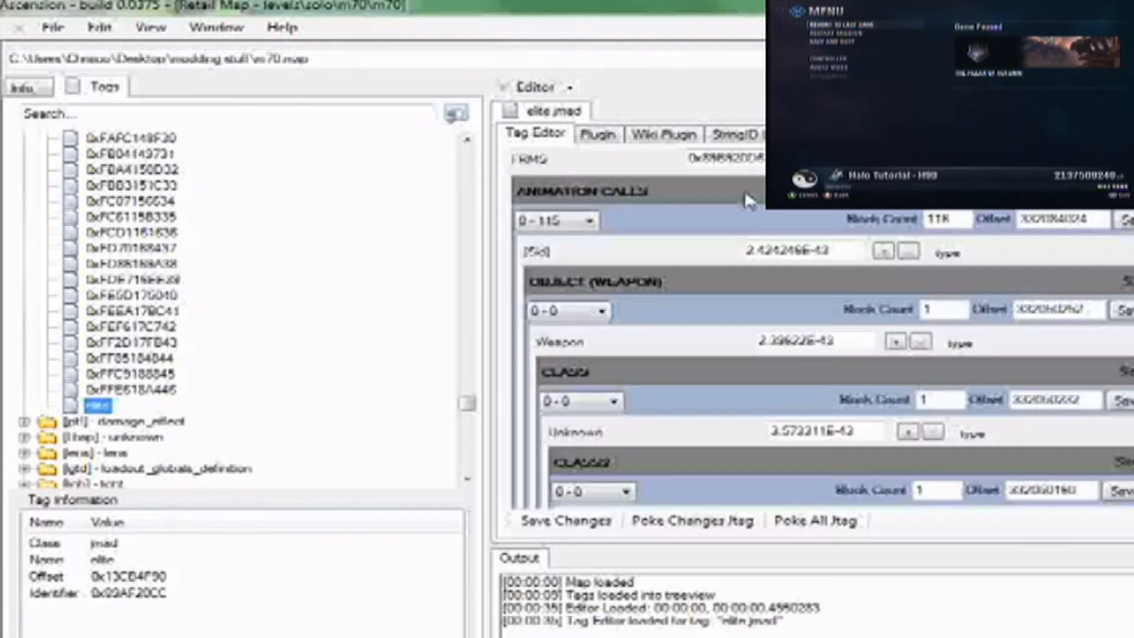
Select animation call 1 with weapon entry 6 and browse its full animations block.
click(584, 220)
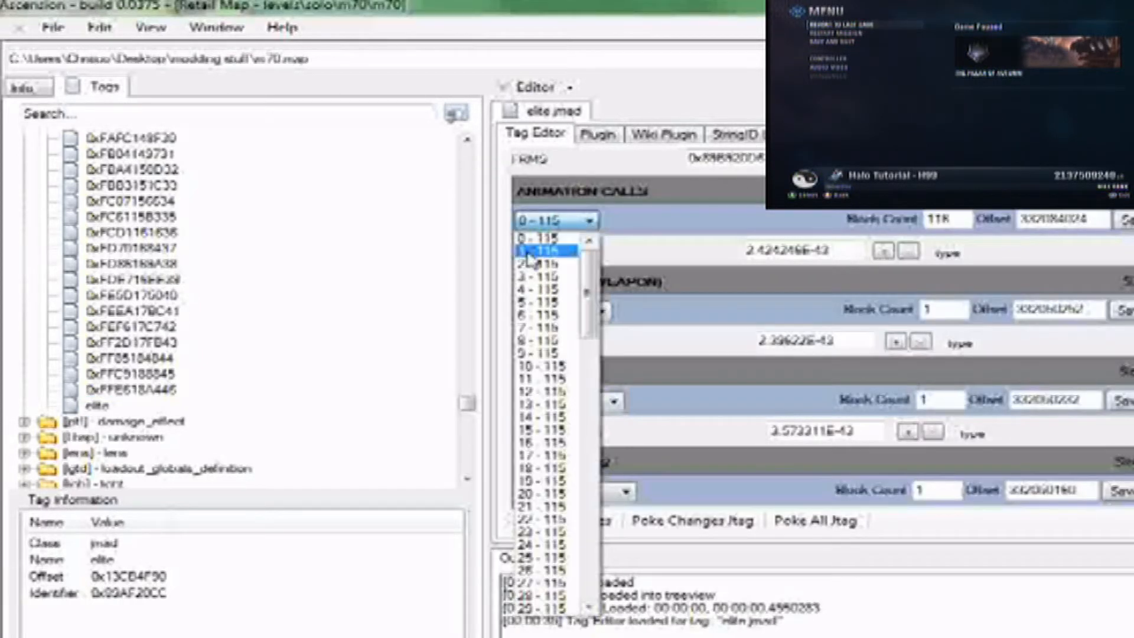
click(539, 249)
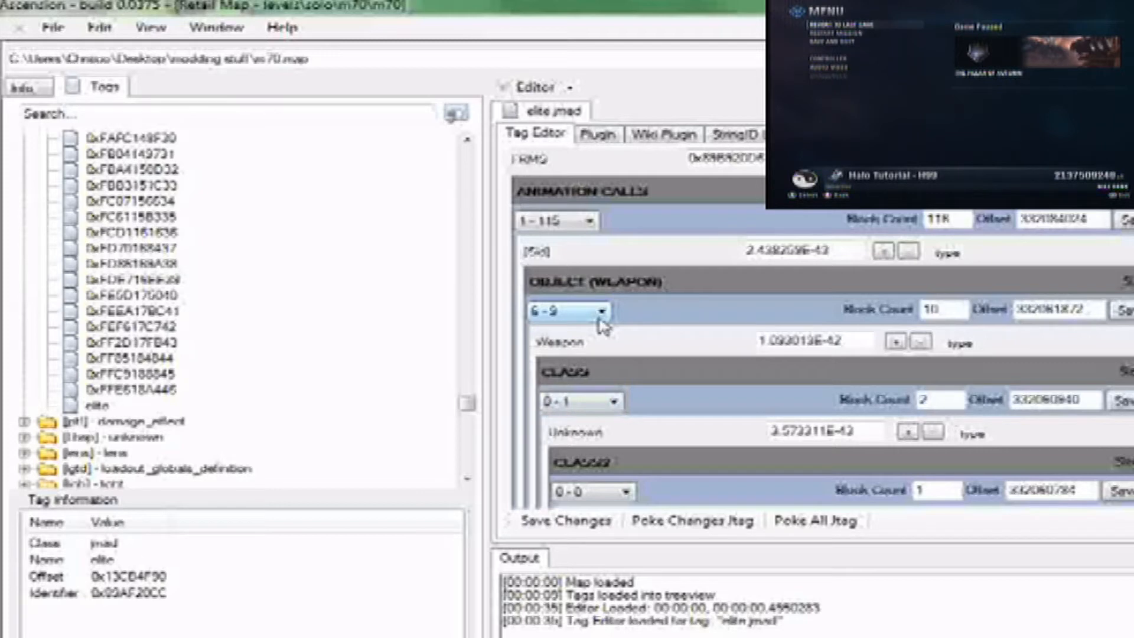
mouse_move(607, 231)
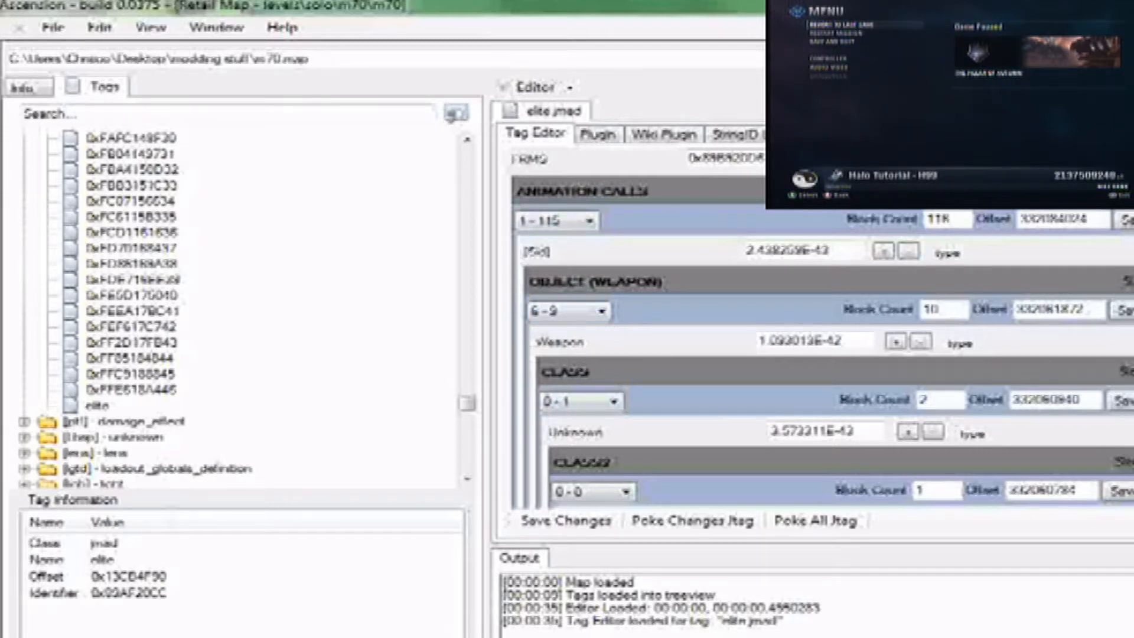
scroll(down, 3)
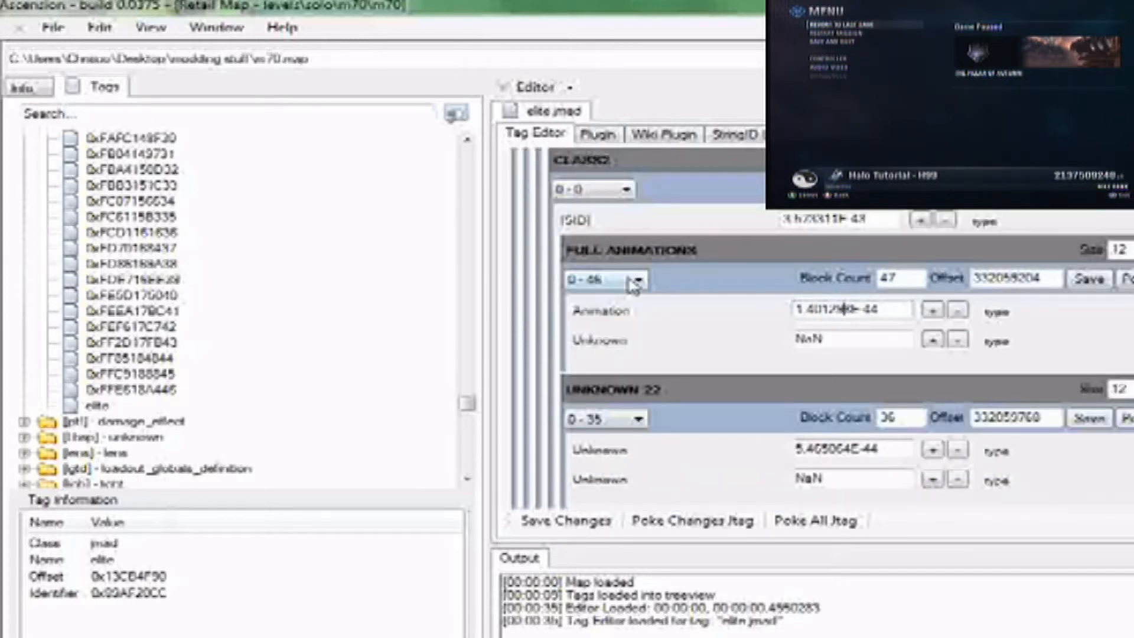
Copy full animation entry 1's animation value and switch to entry 2 to paste it.
click(622, 278)
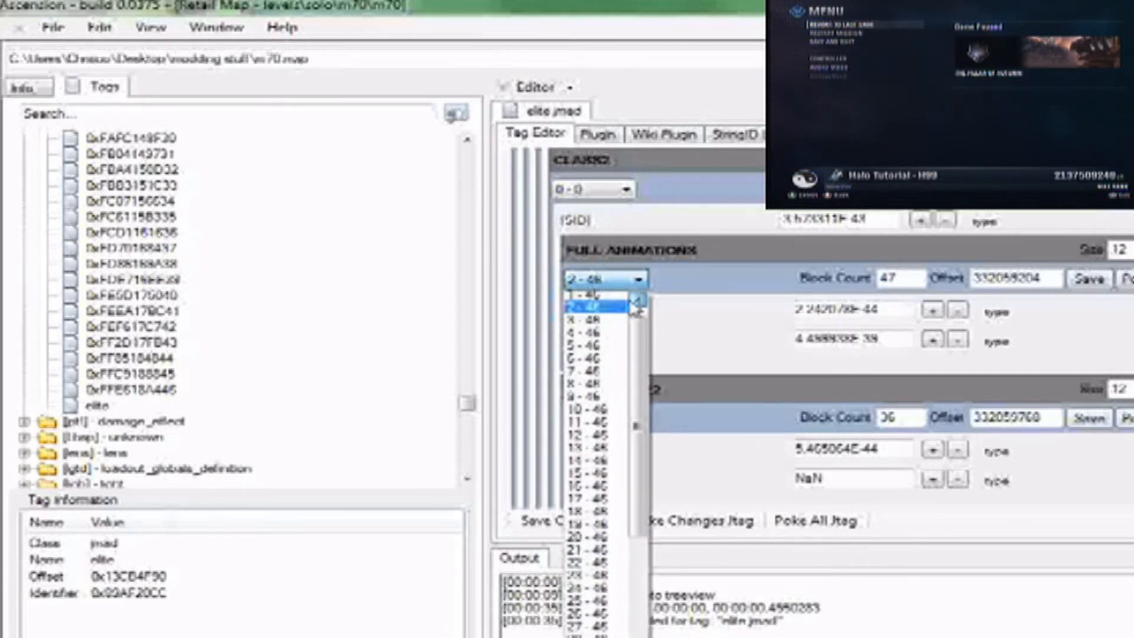
click(587, 297)
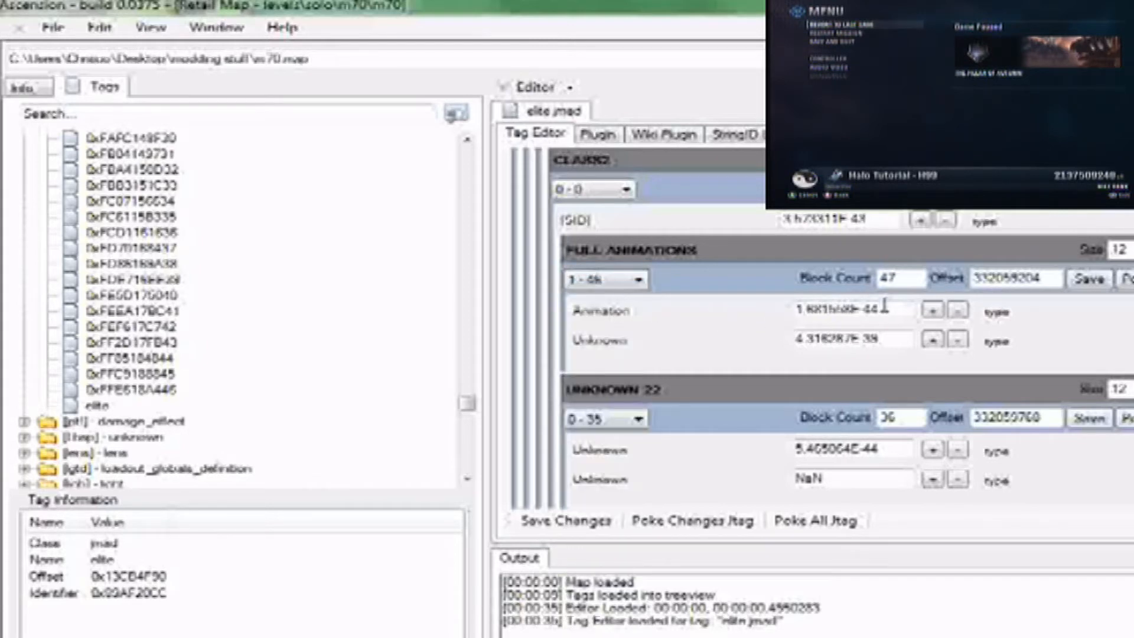
triple_click(849, 309)
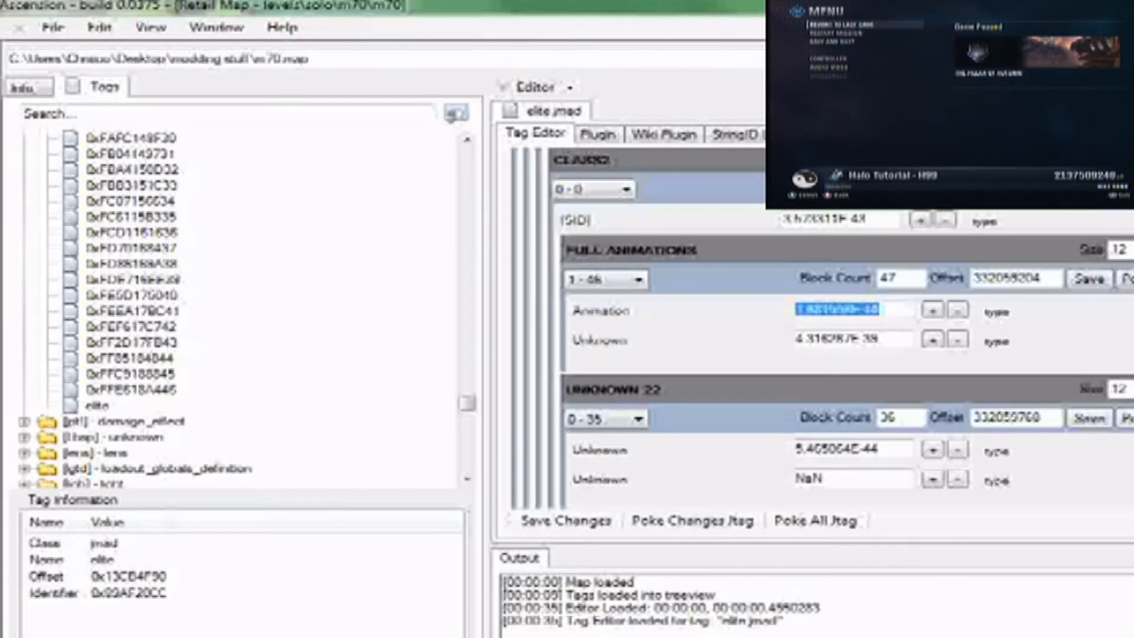
mouse_move(606, 305)
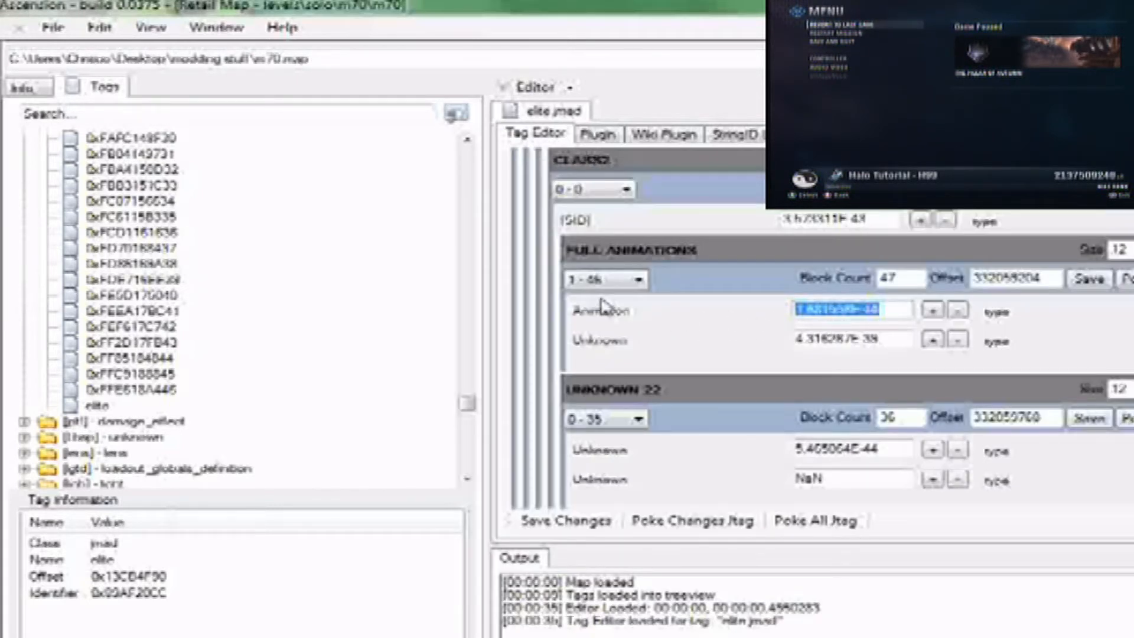
click(603, 279)
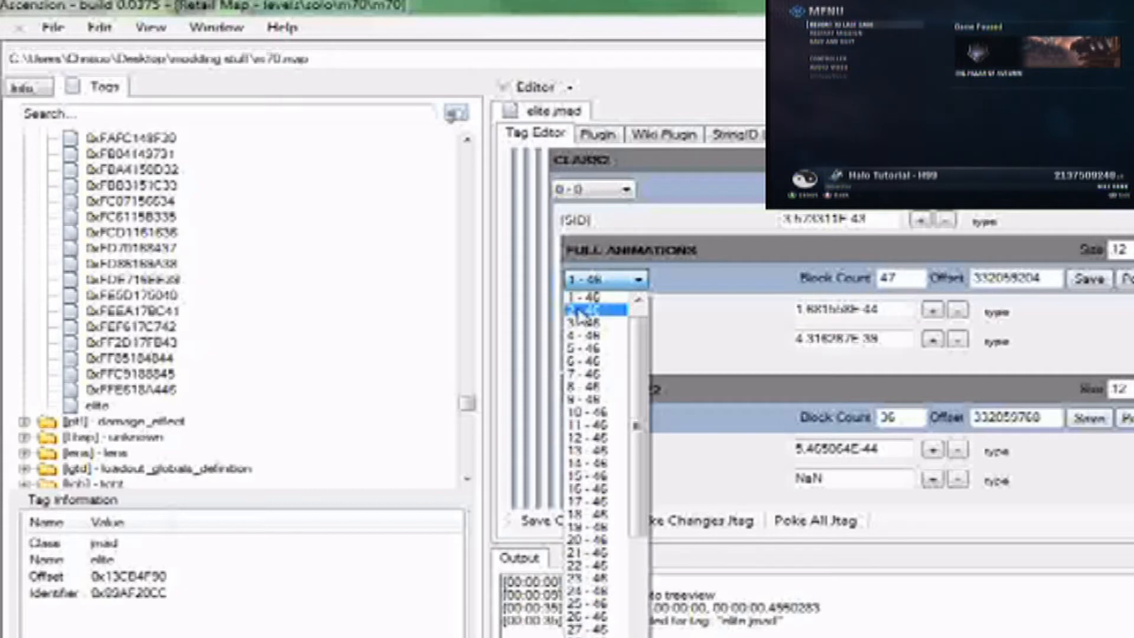
click(592, 309)
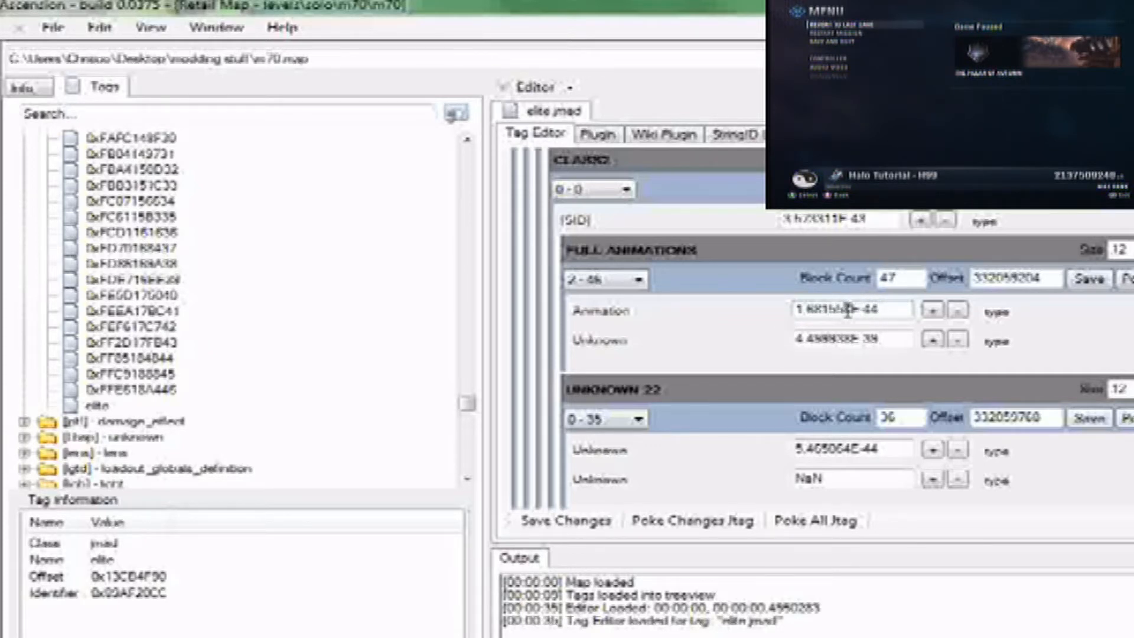
Poke the elite.jmad edits to the running game and start a blank editor tab.
click(691, 520)
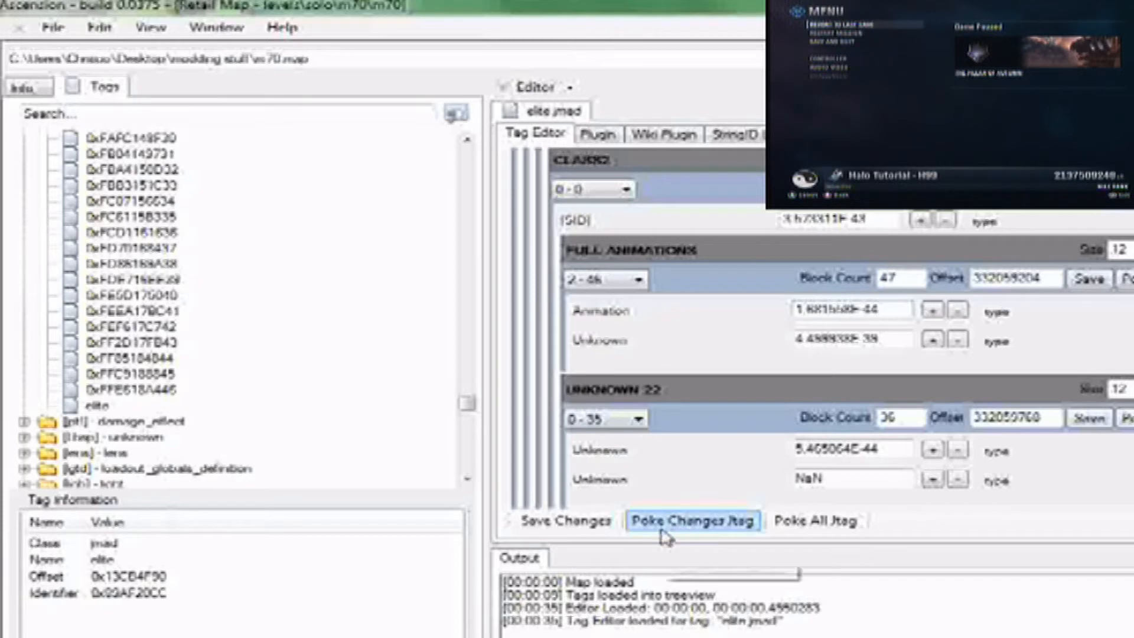
click(692, 521)
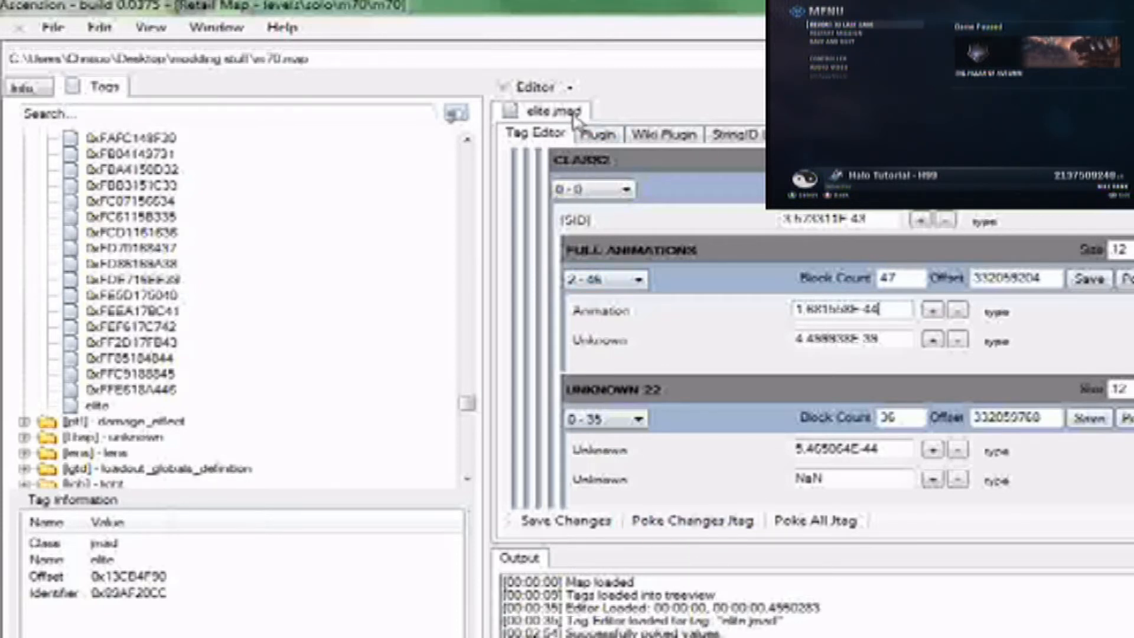
click(626, 111)
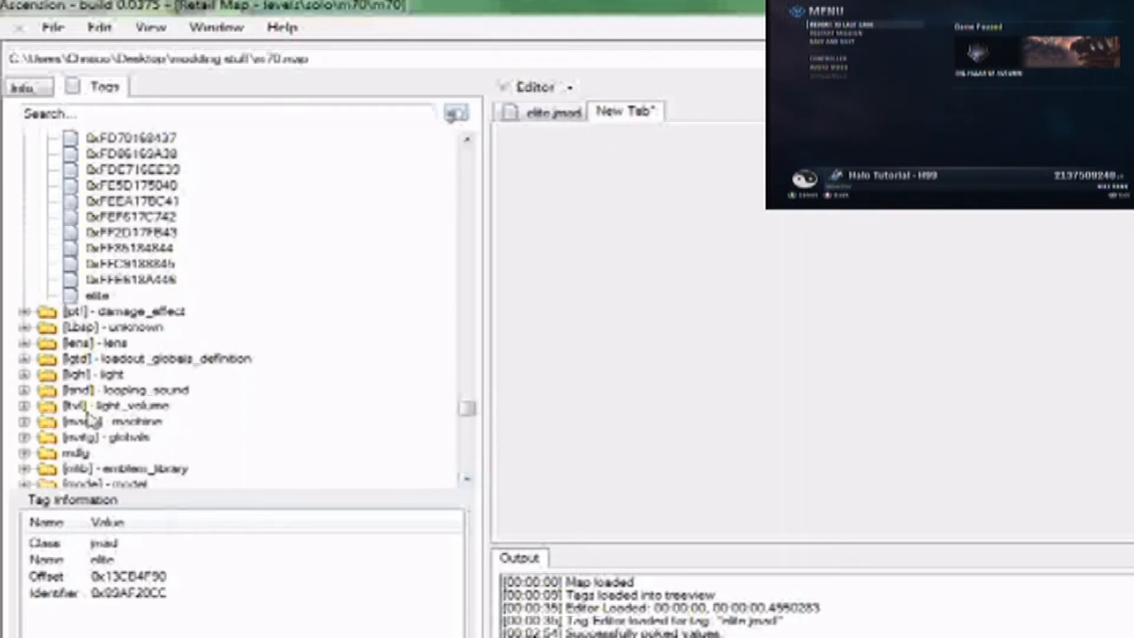
In the globals matg tag, set the grenade projectile to objects\characters\elite\elite.bipd.
click(25, 437)
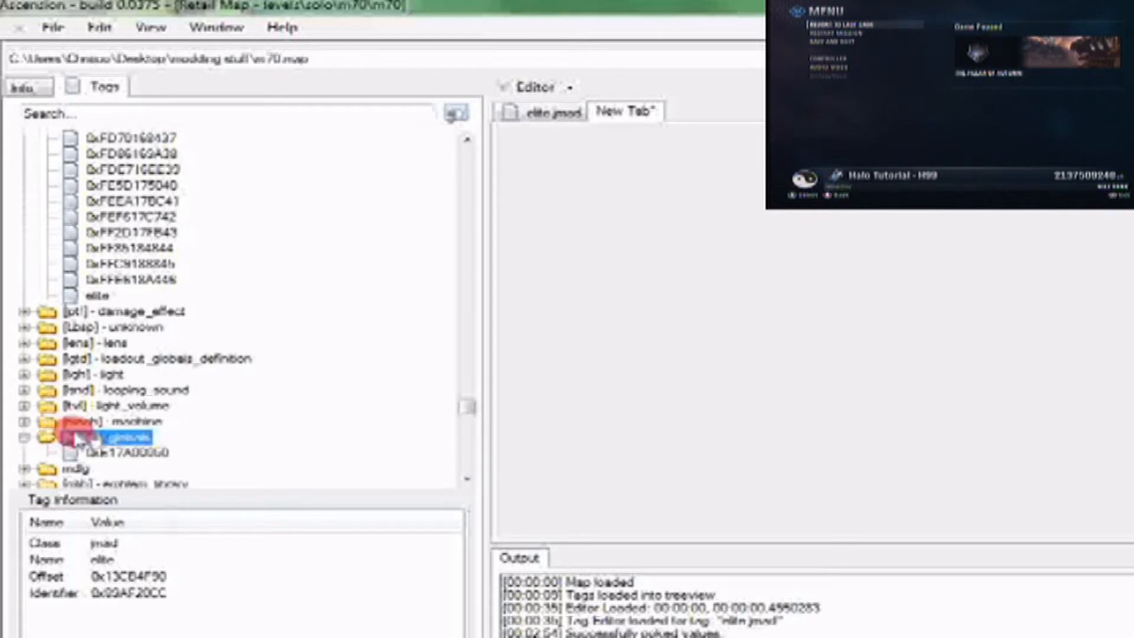
double_click(126, 452)
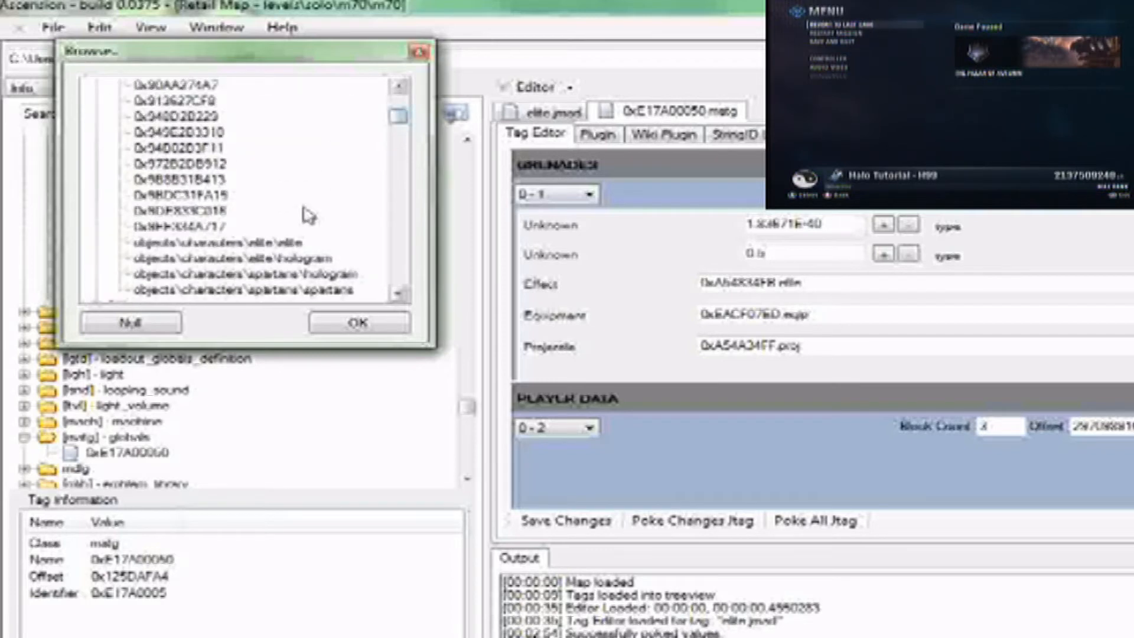
click(210, 242)
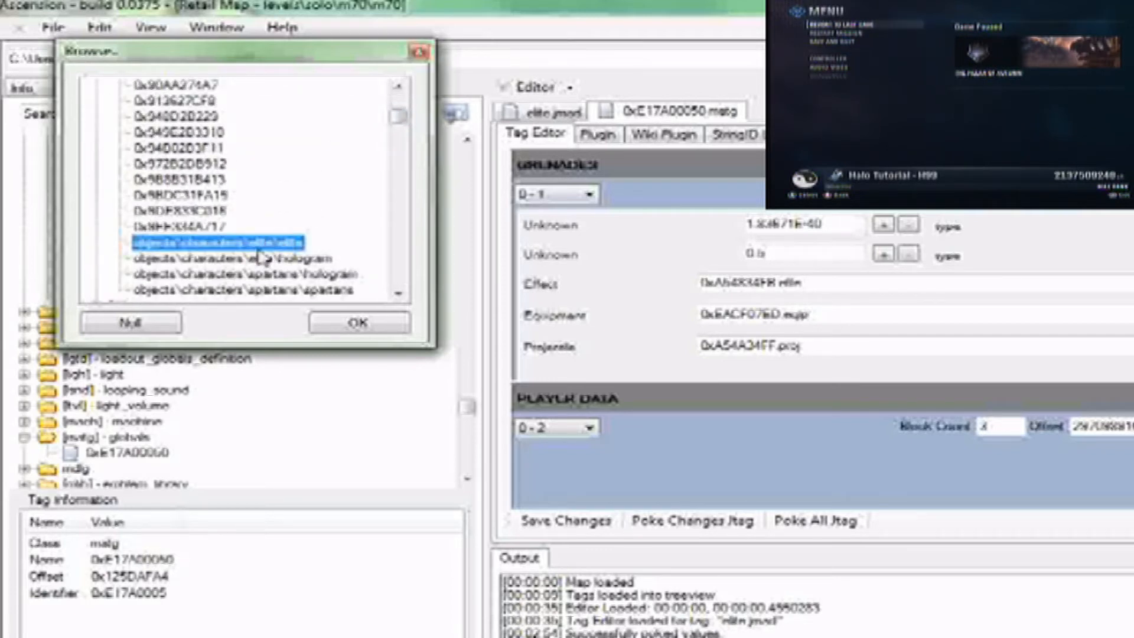
click(358, 322)
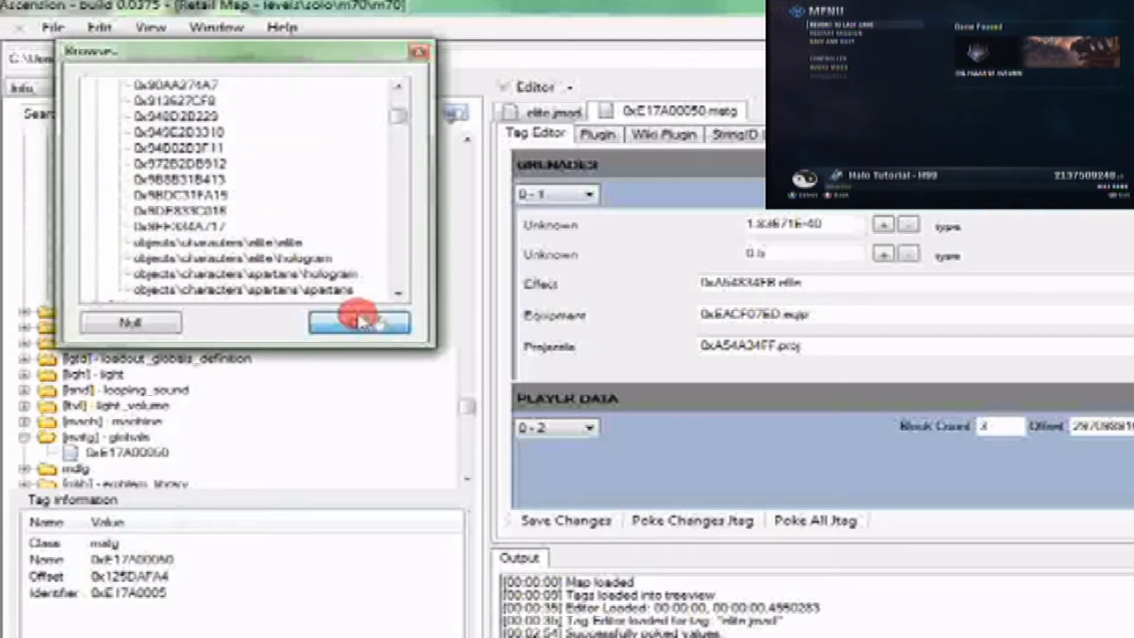
click(358, 321)
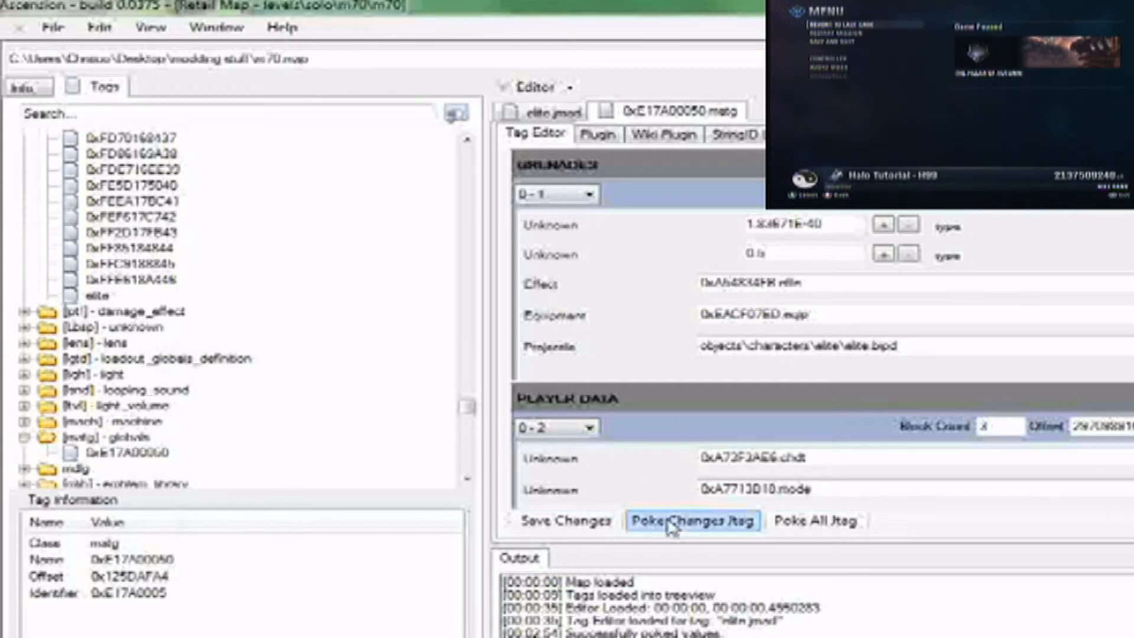
Poke the new grenade projectile to the game, test it, and return to the elite.jmad editor.
click(691, 519)
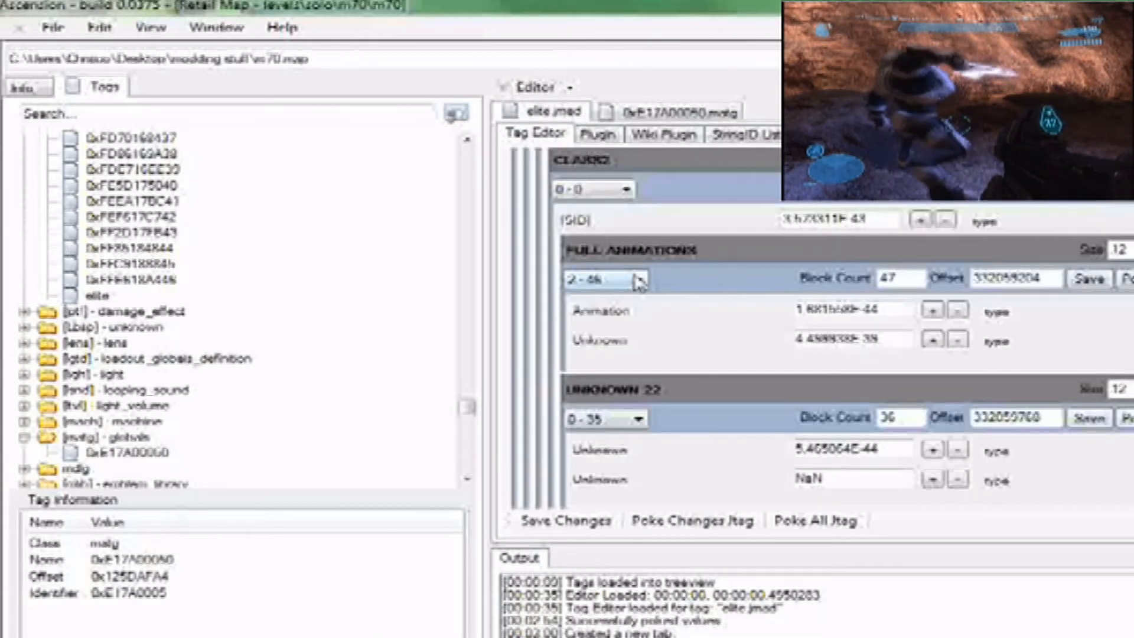
Poke full animation entries 11 and 14, each holding animation value 0, to the game.
click(637, 278)
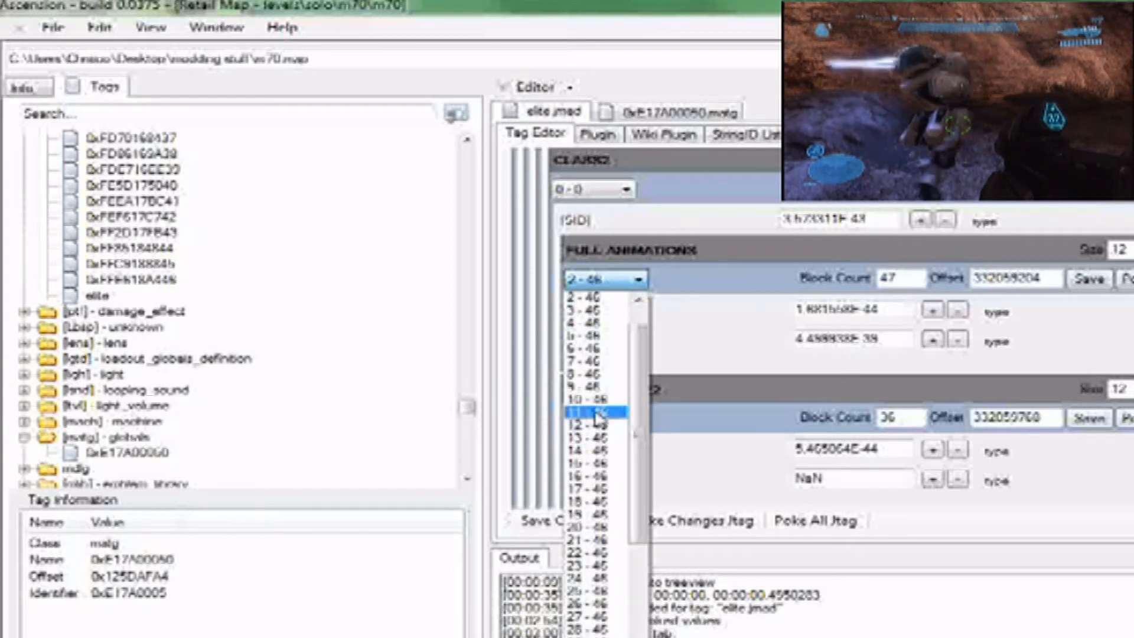
click(607, 411)
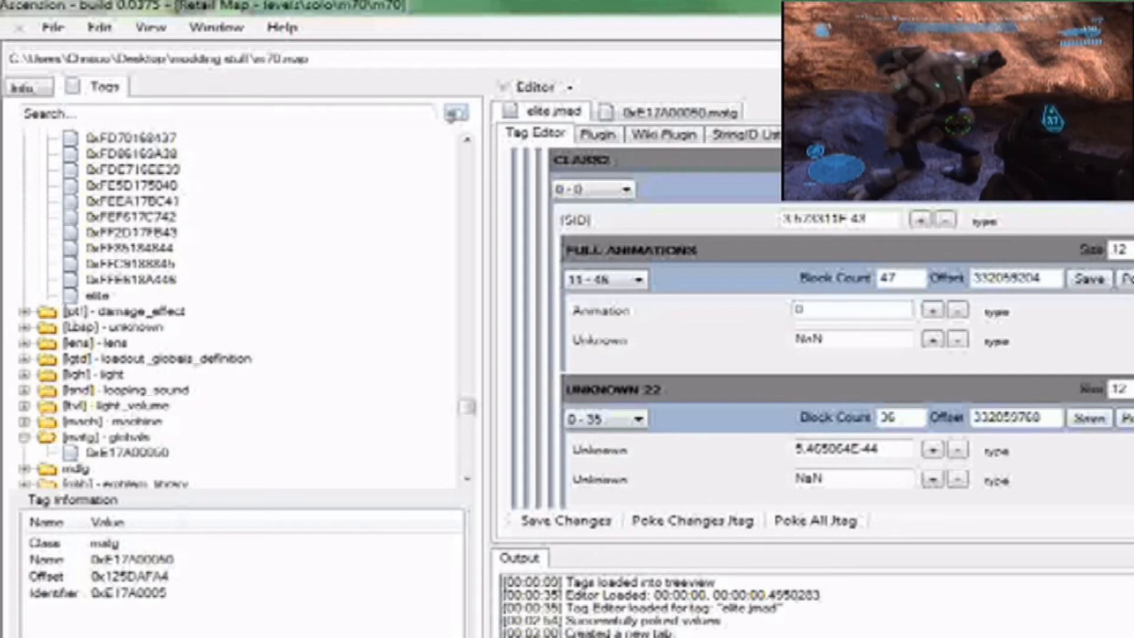
click(692, 521)
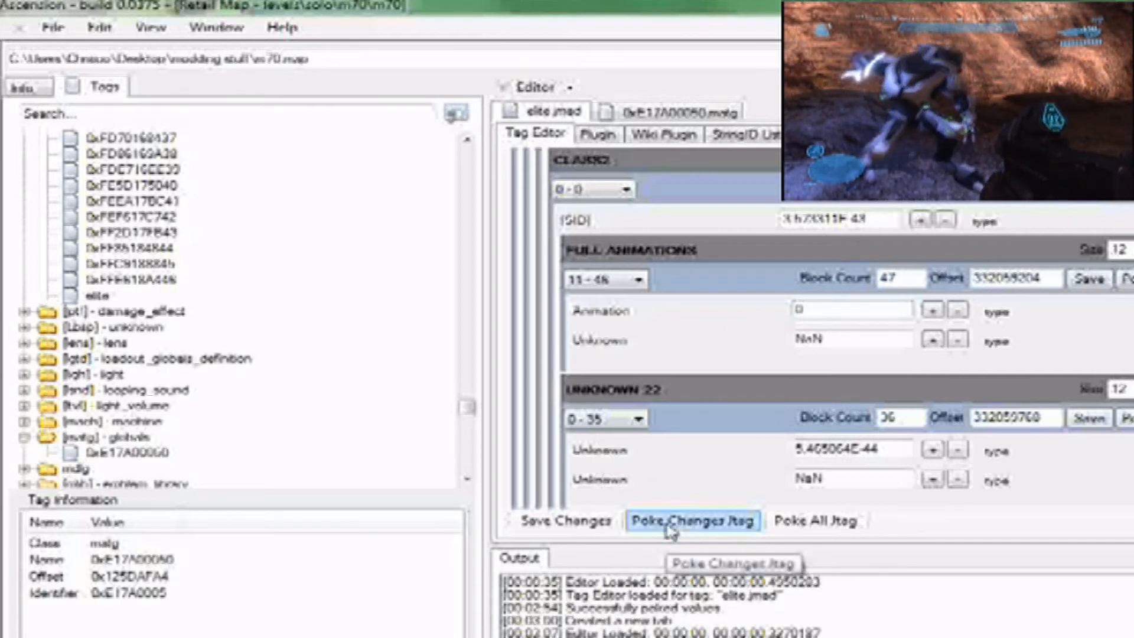
click(603, 279)
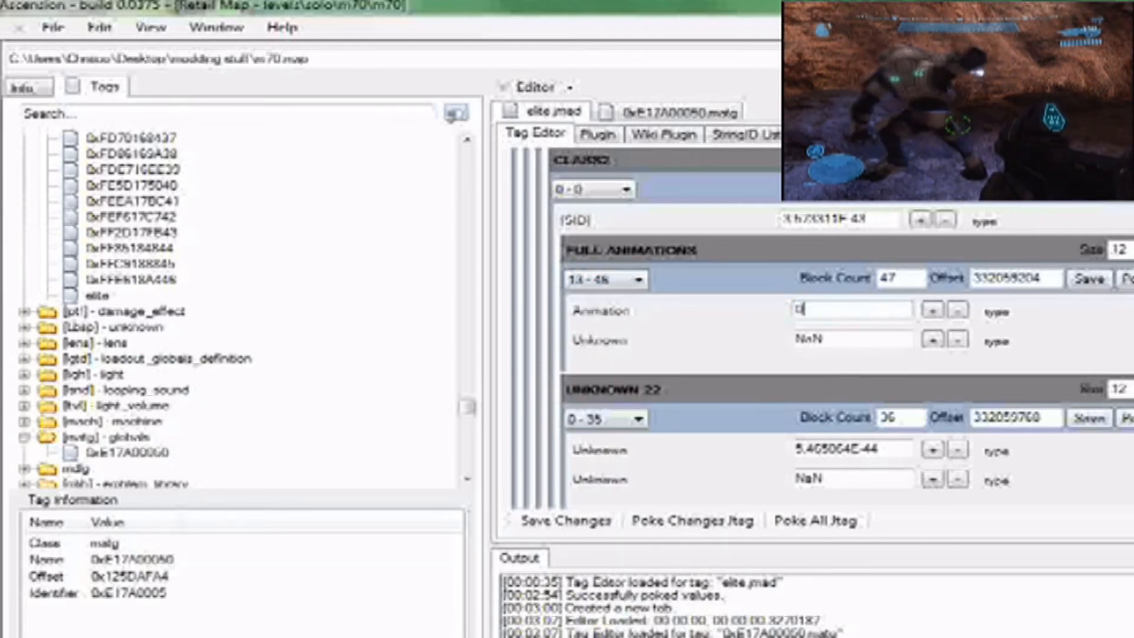
click(692, 519)
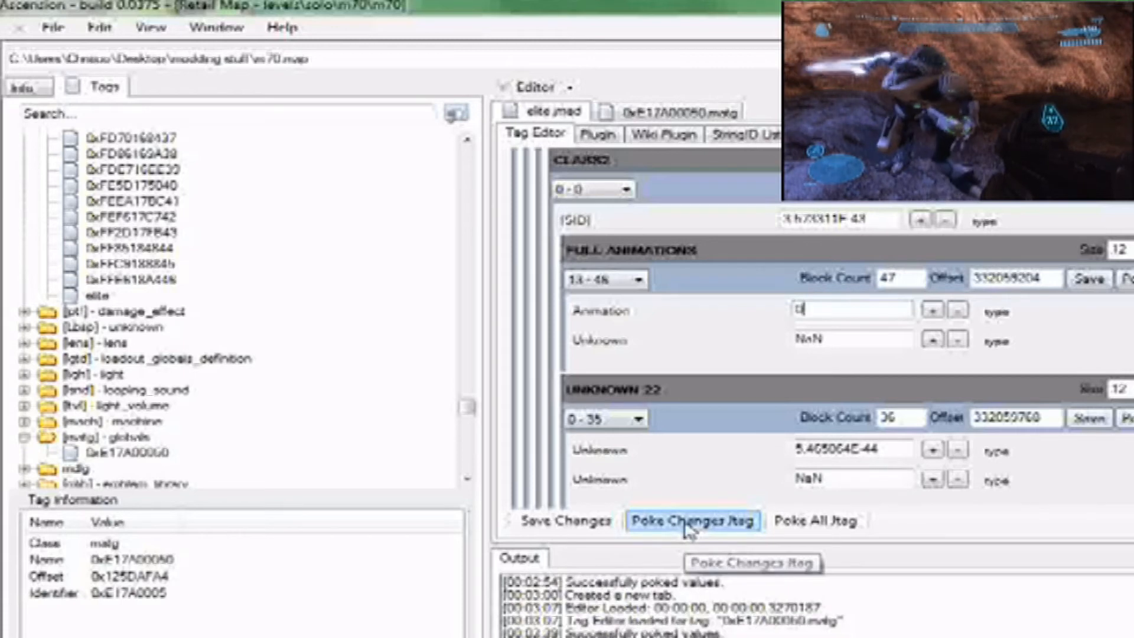
click(602, 279)
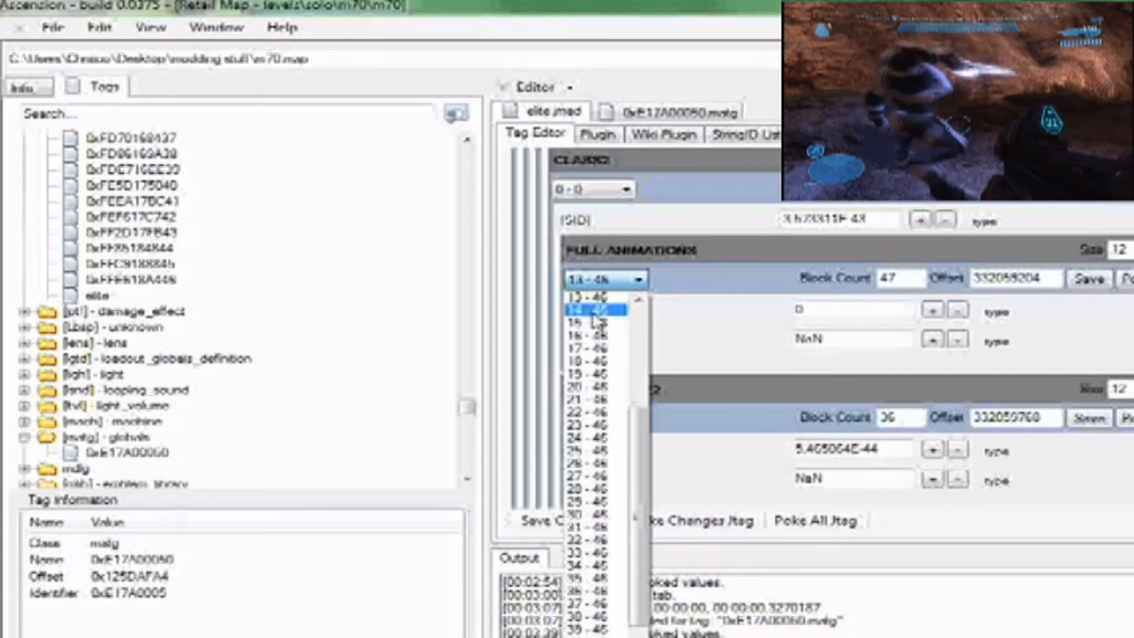
click(589, 309)
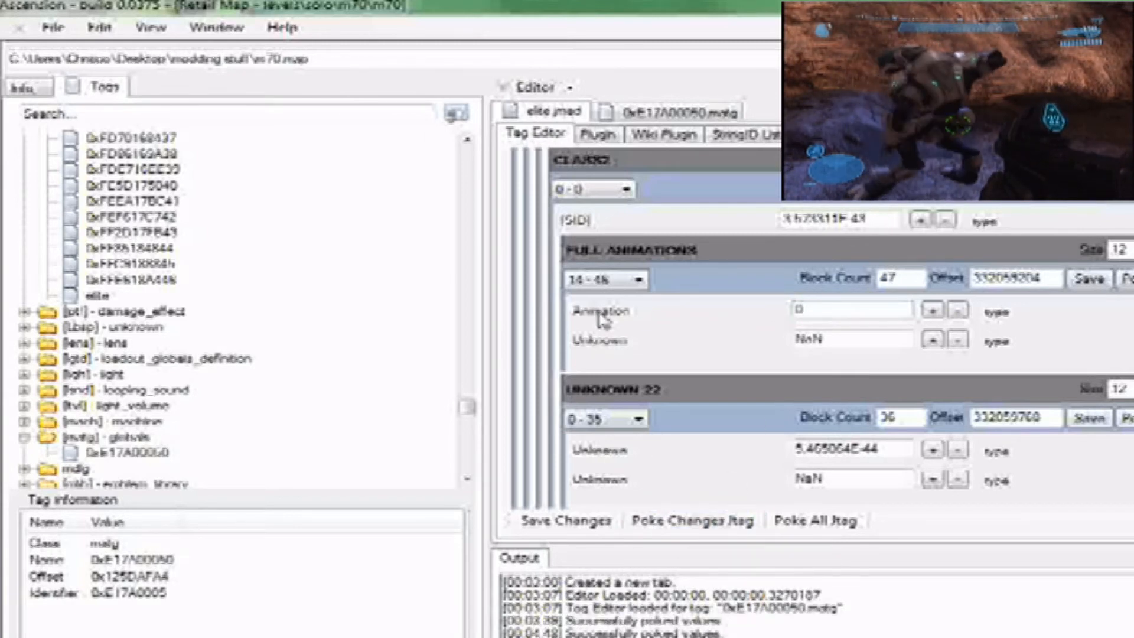
Select full animation entry 16 and poke its animation values to the running game.
click(603, 278)
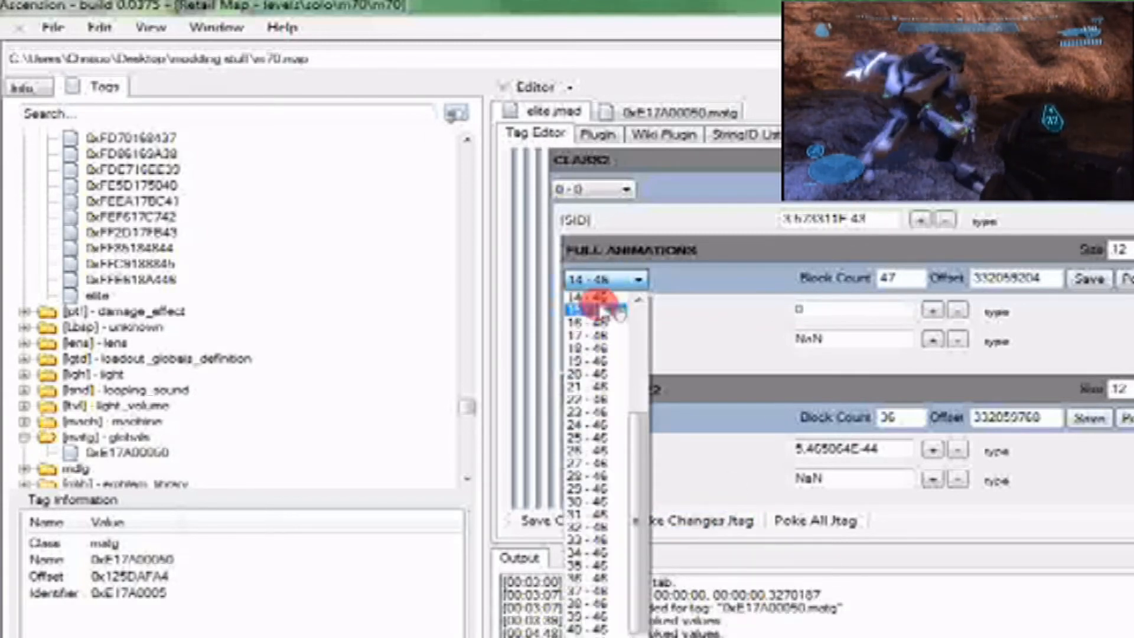
click(593, 318)
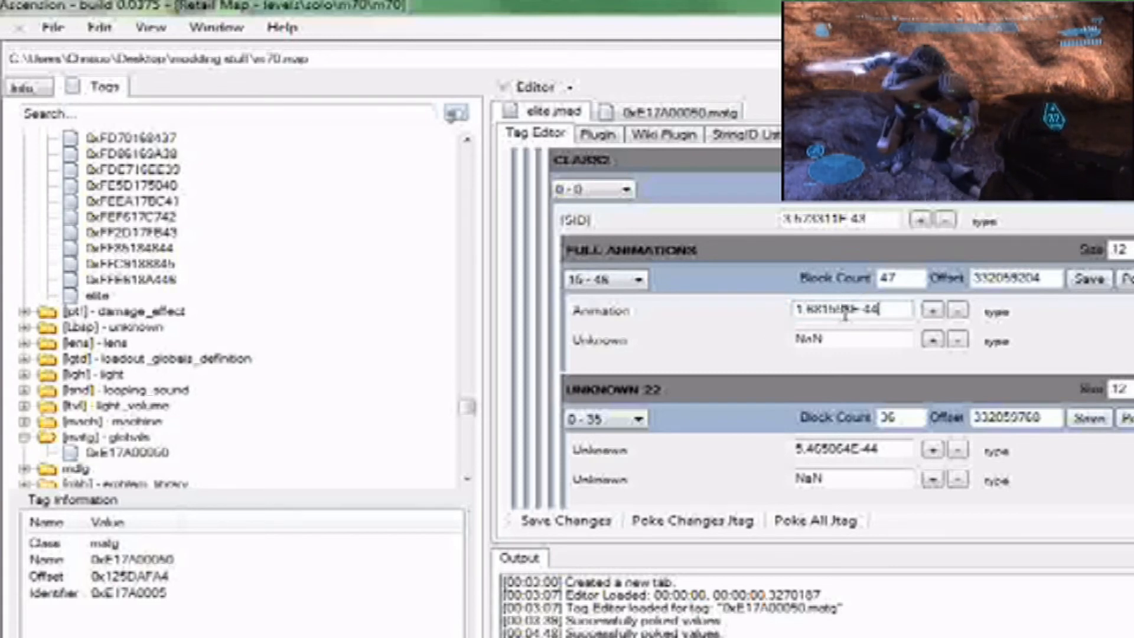
click(691, 520)
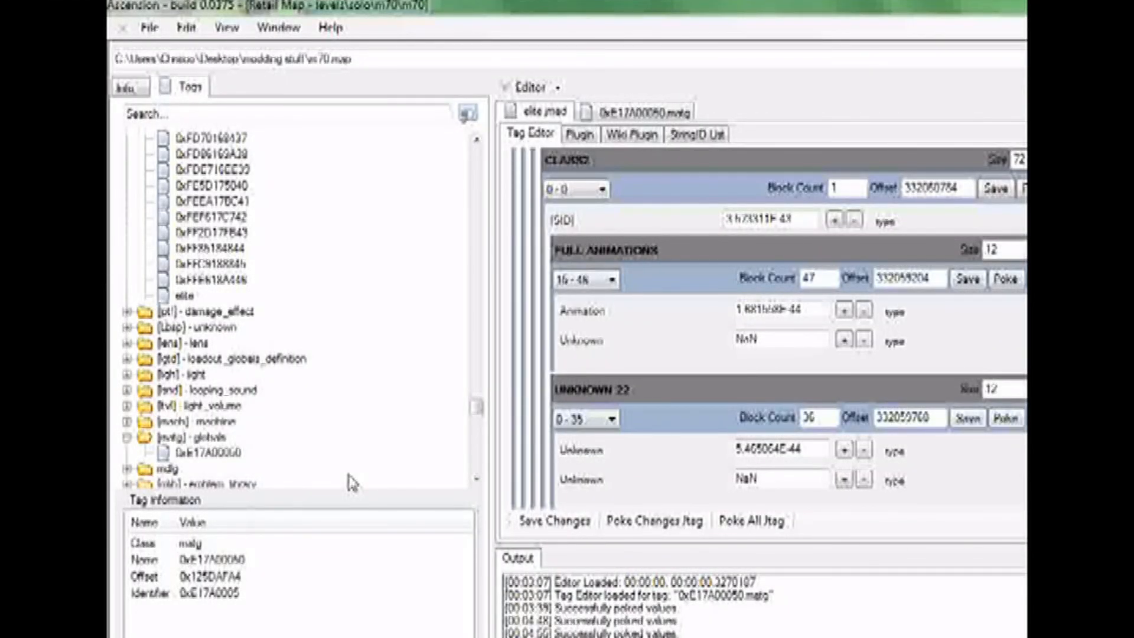
mouse_move(439, 296)
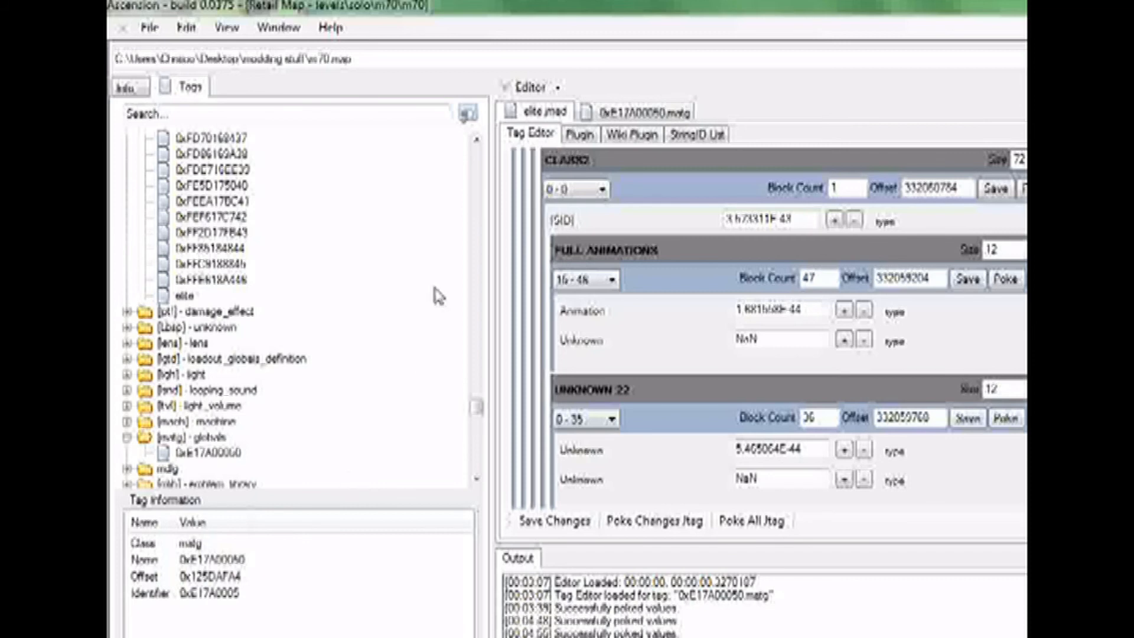
mouse_move(545, 123)
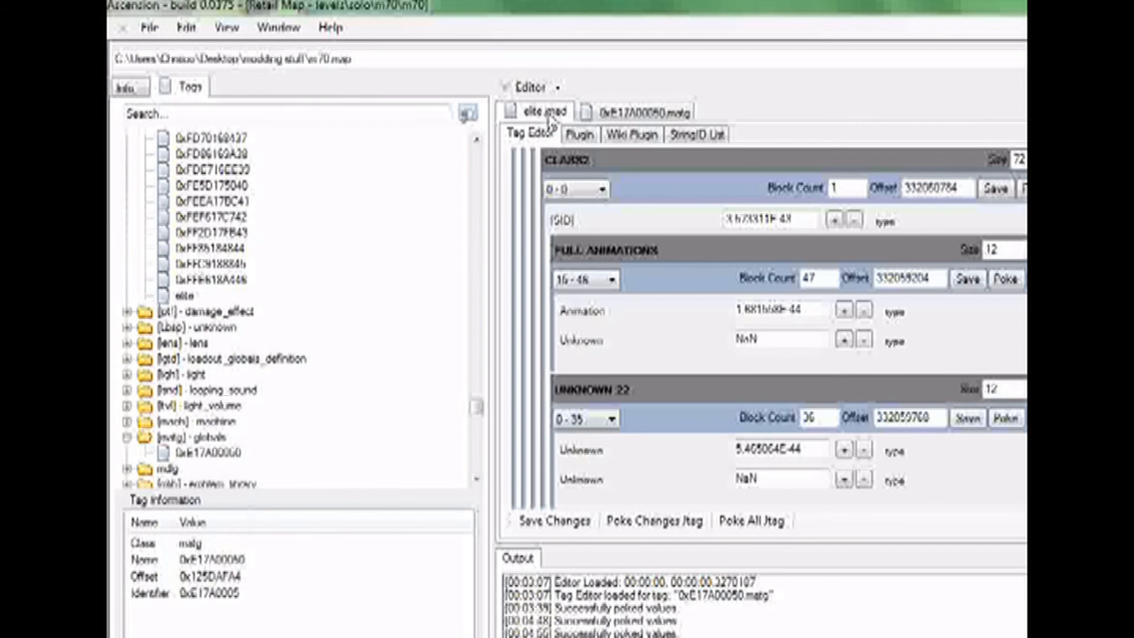
mouse_move(299, 374)
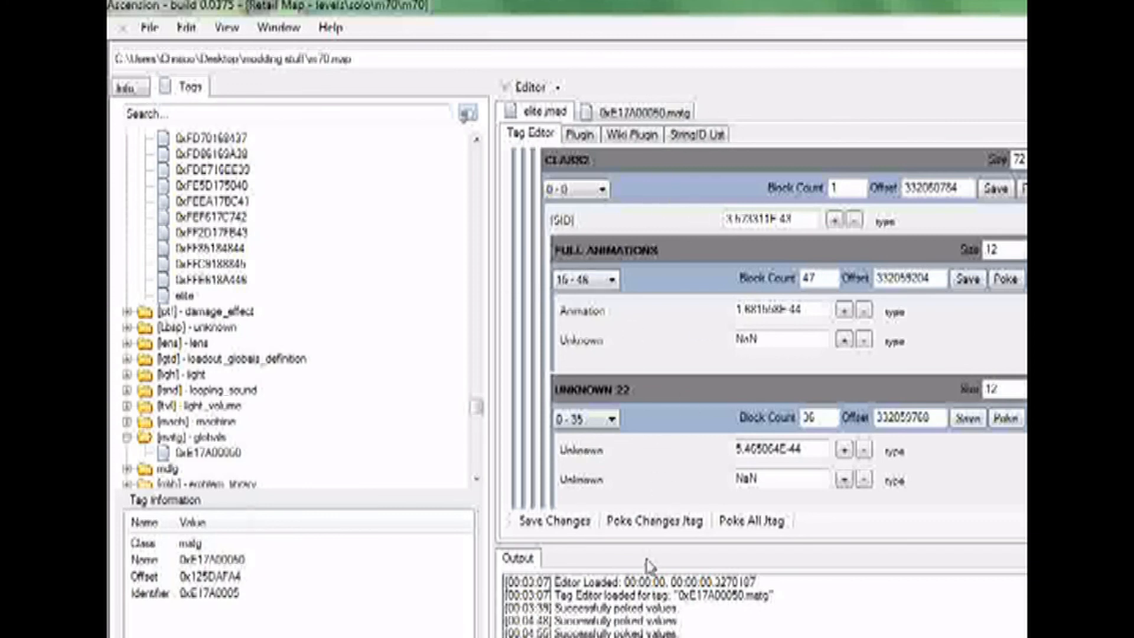
mouse_move(745, 383)
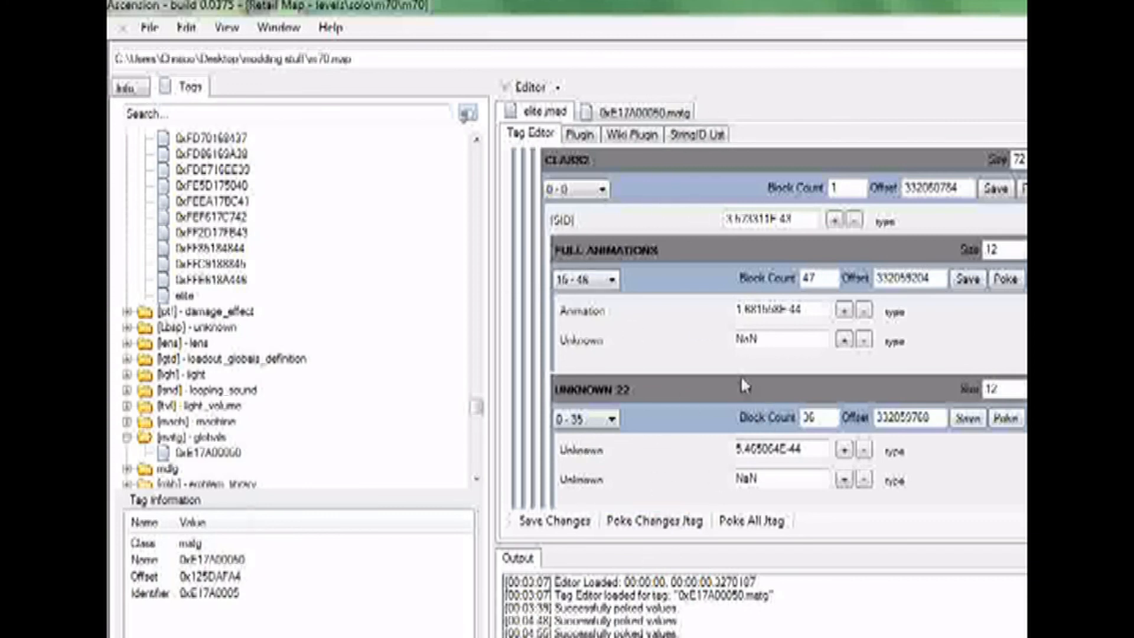